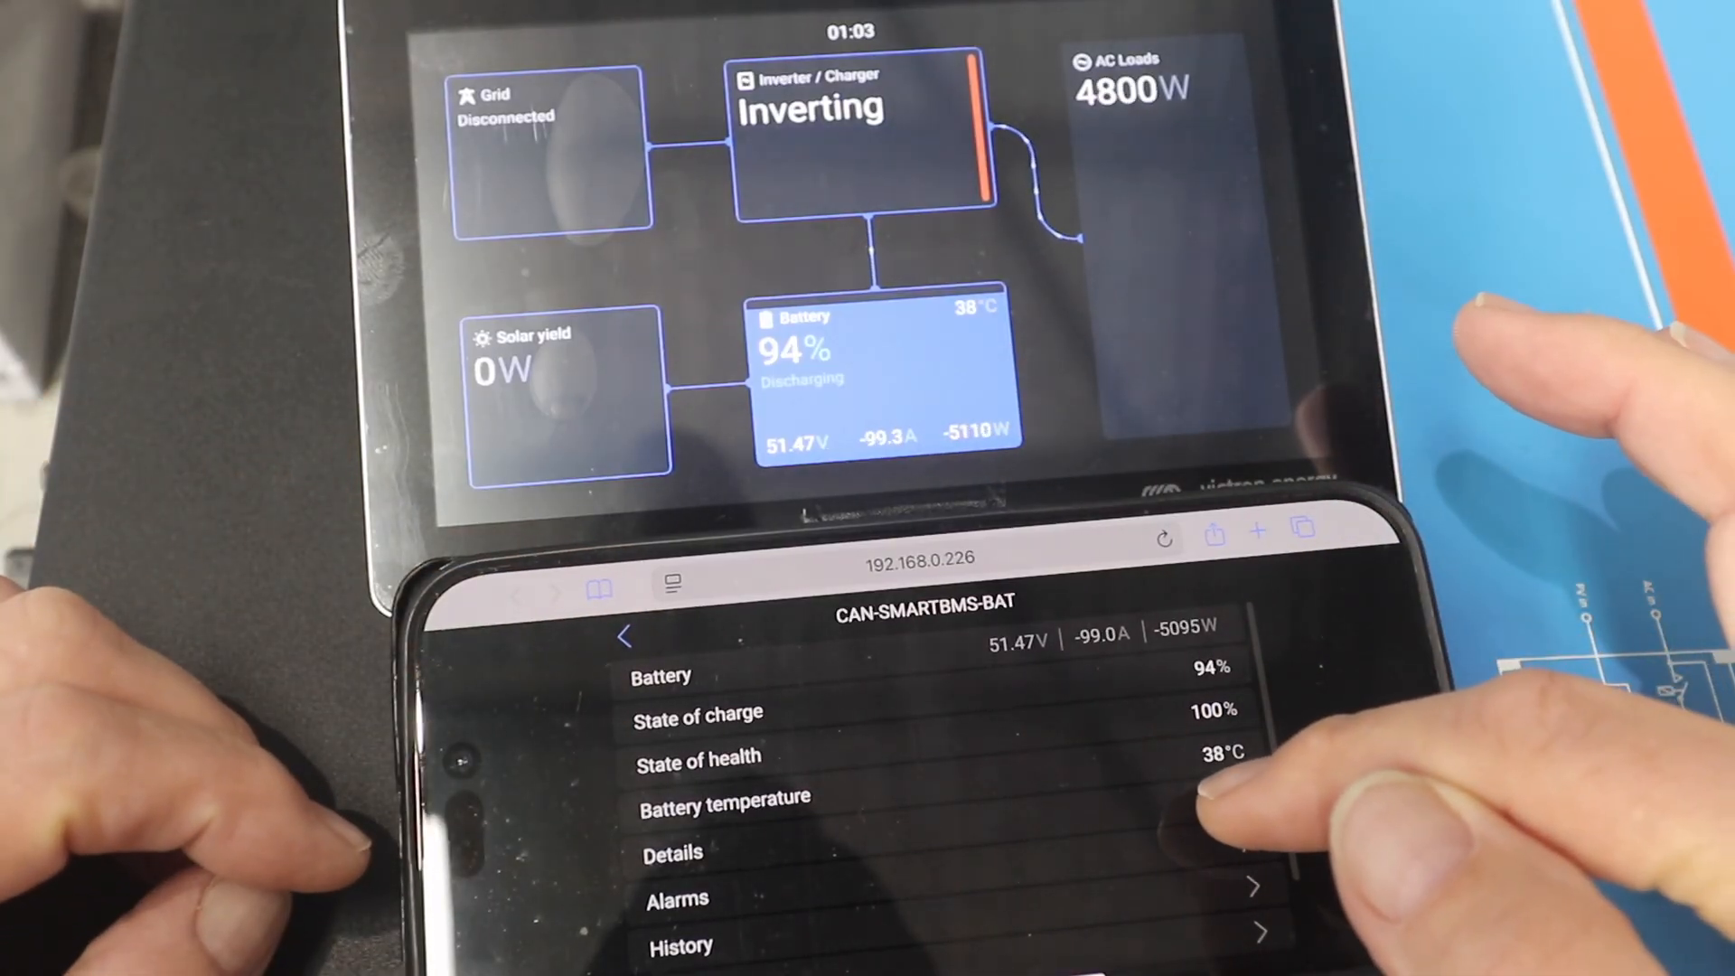
# Step: View the CAN-SMARTBMS battery's cell details, then return to the battery page
pyautogui.click(668, 853)
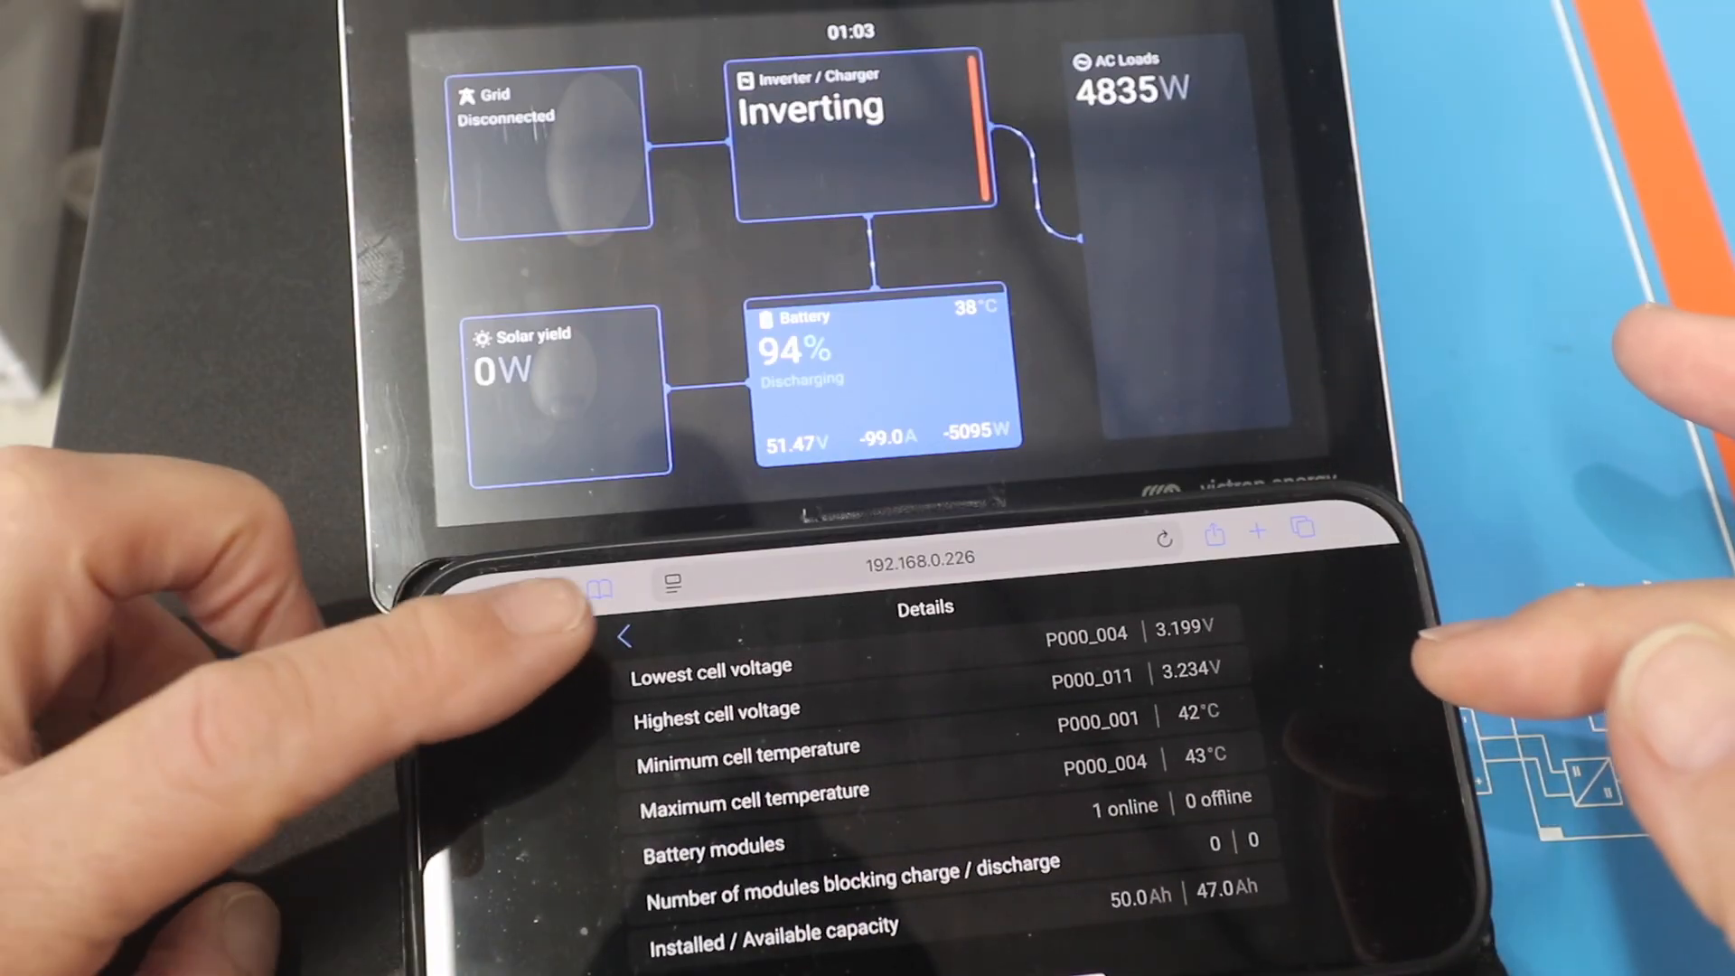
pyautogui.click(627, 634)
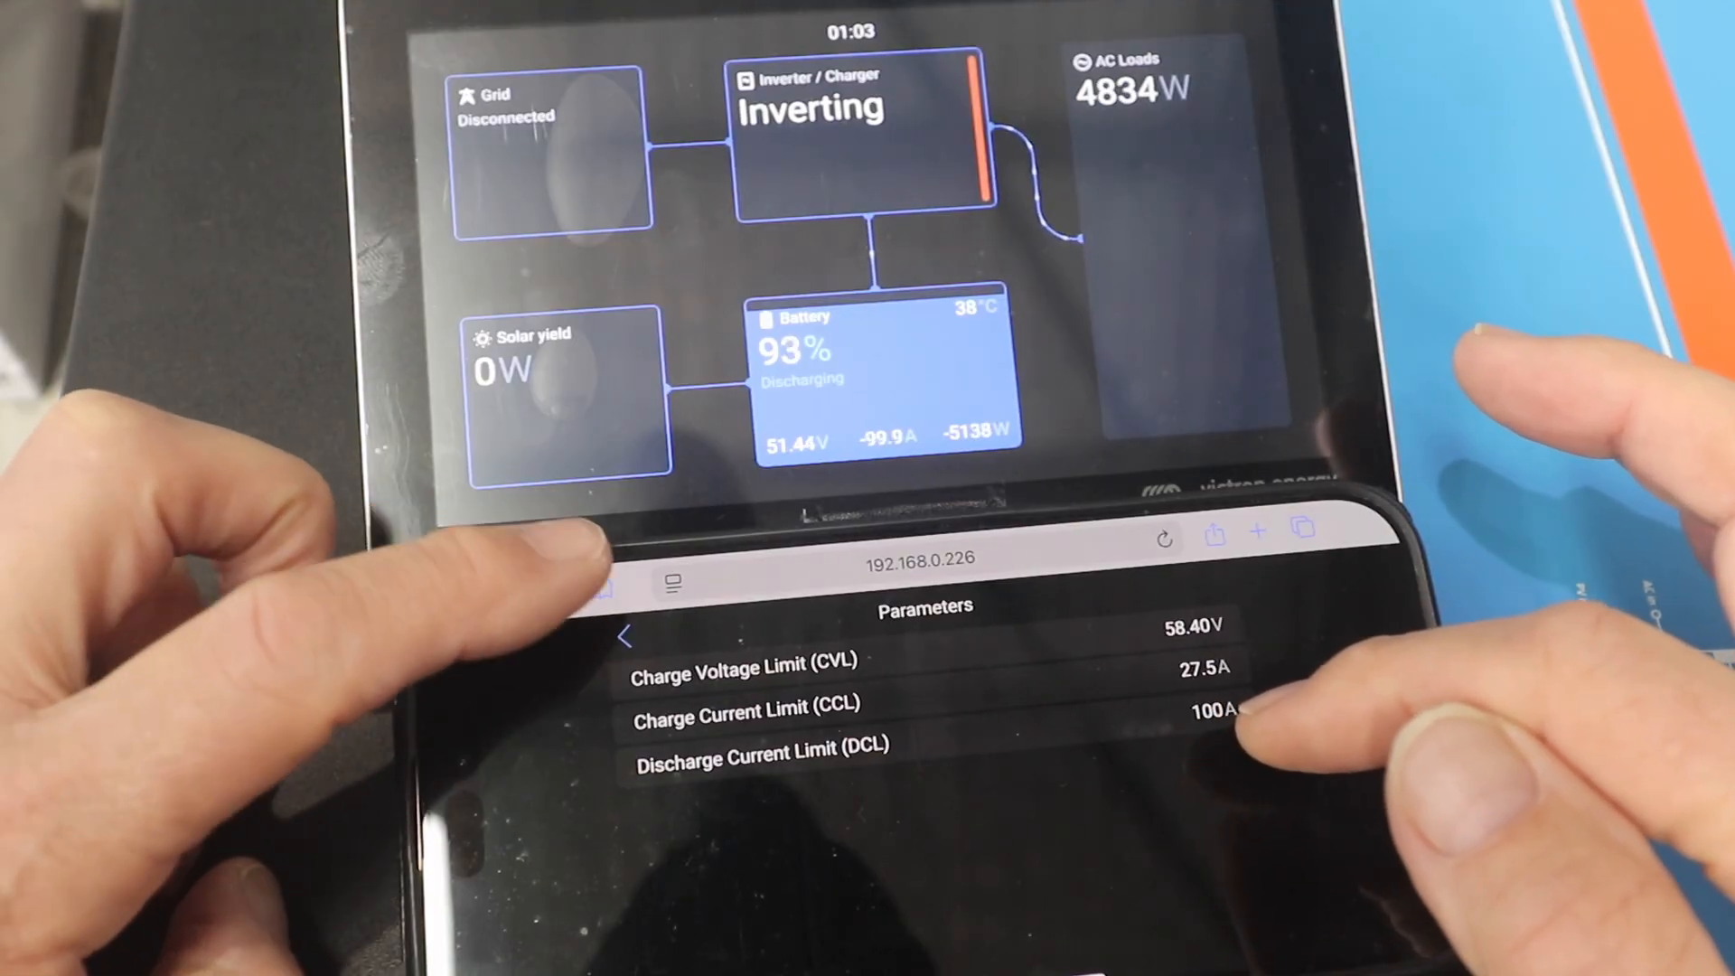
# Step: Return to the CAN-SMARTBMS battery overview showing 71% charge while discharging
pyautogui.click(632, 634)
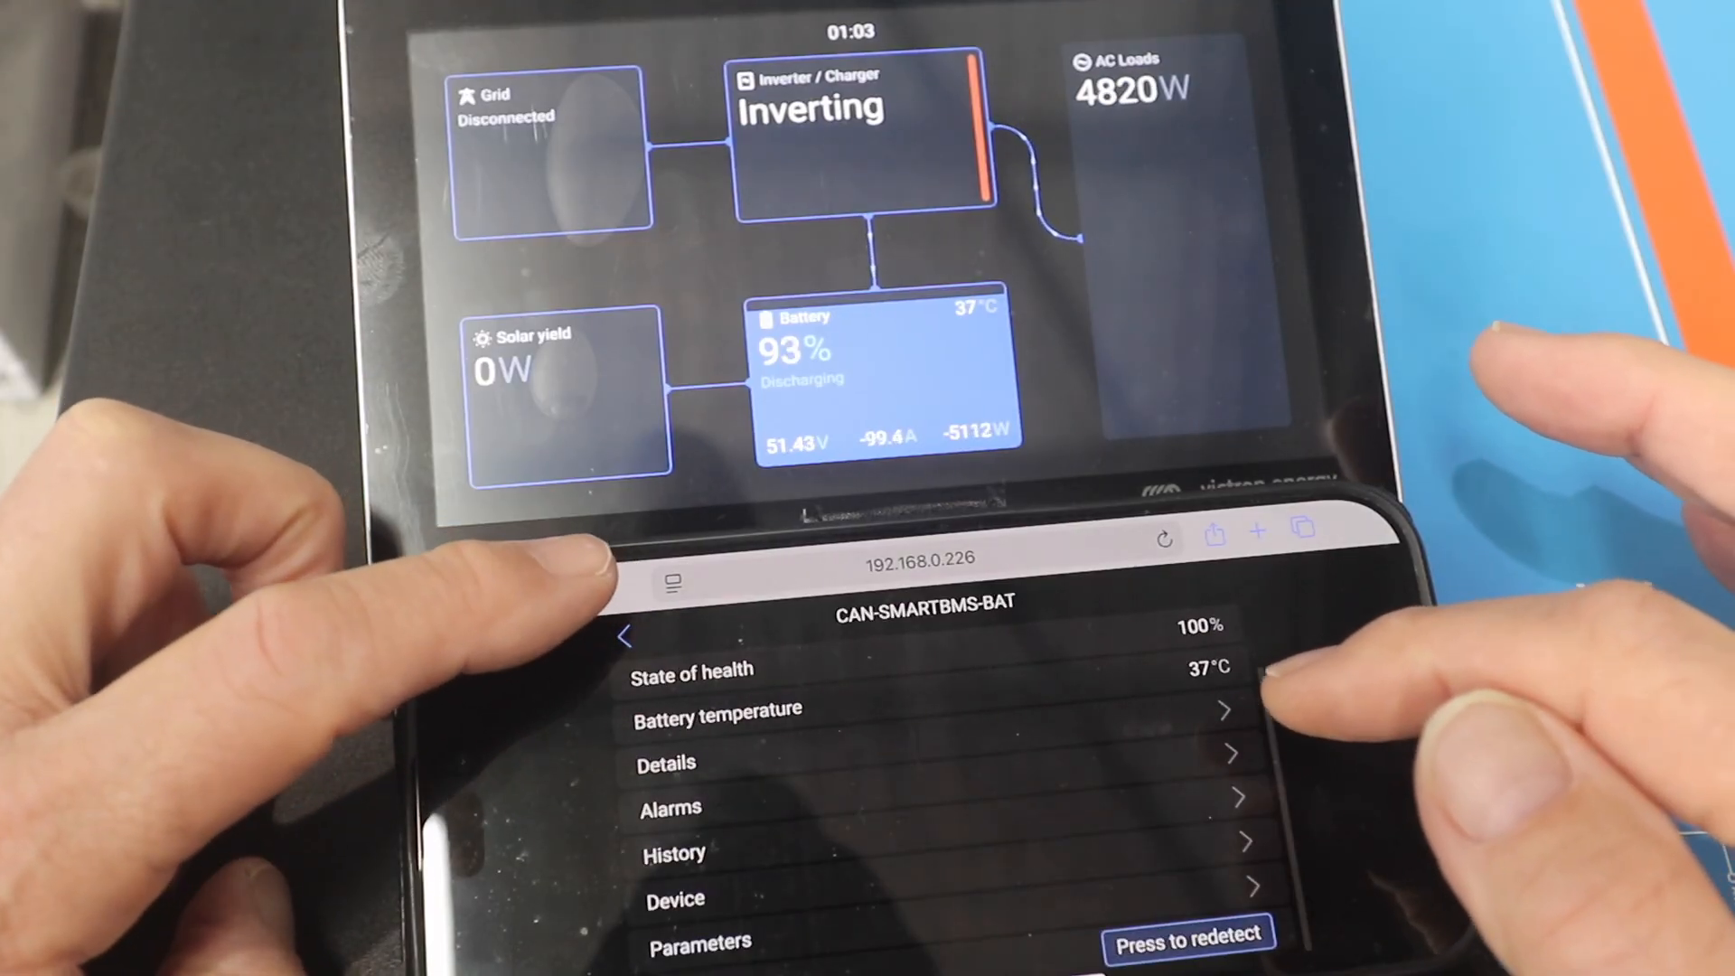
pyautogui.click(663, 763)
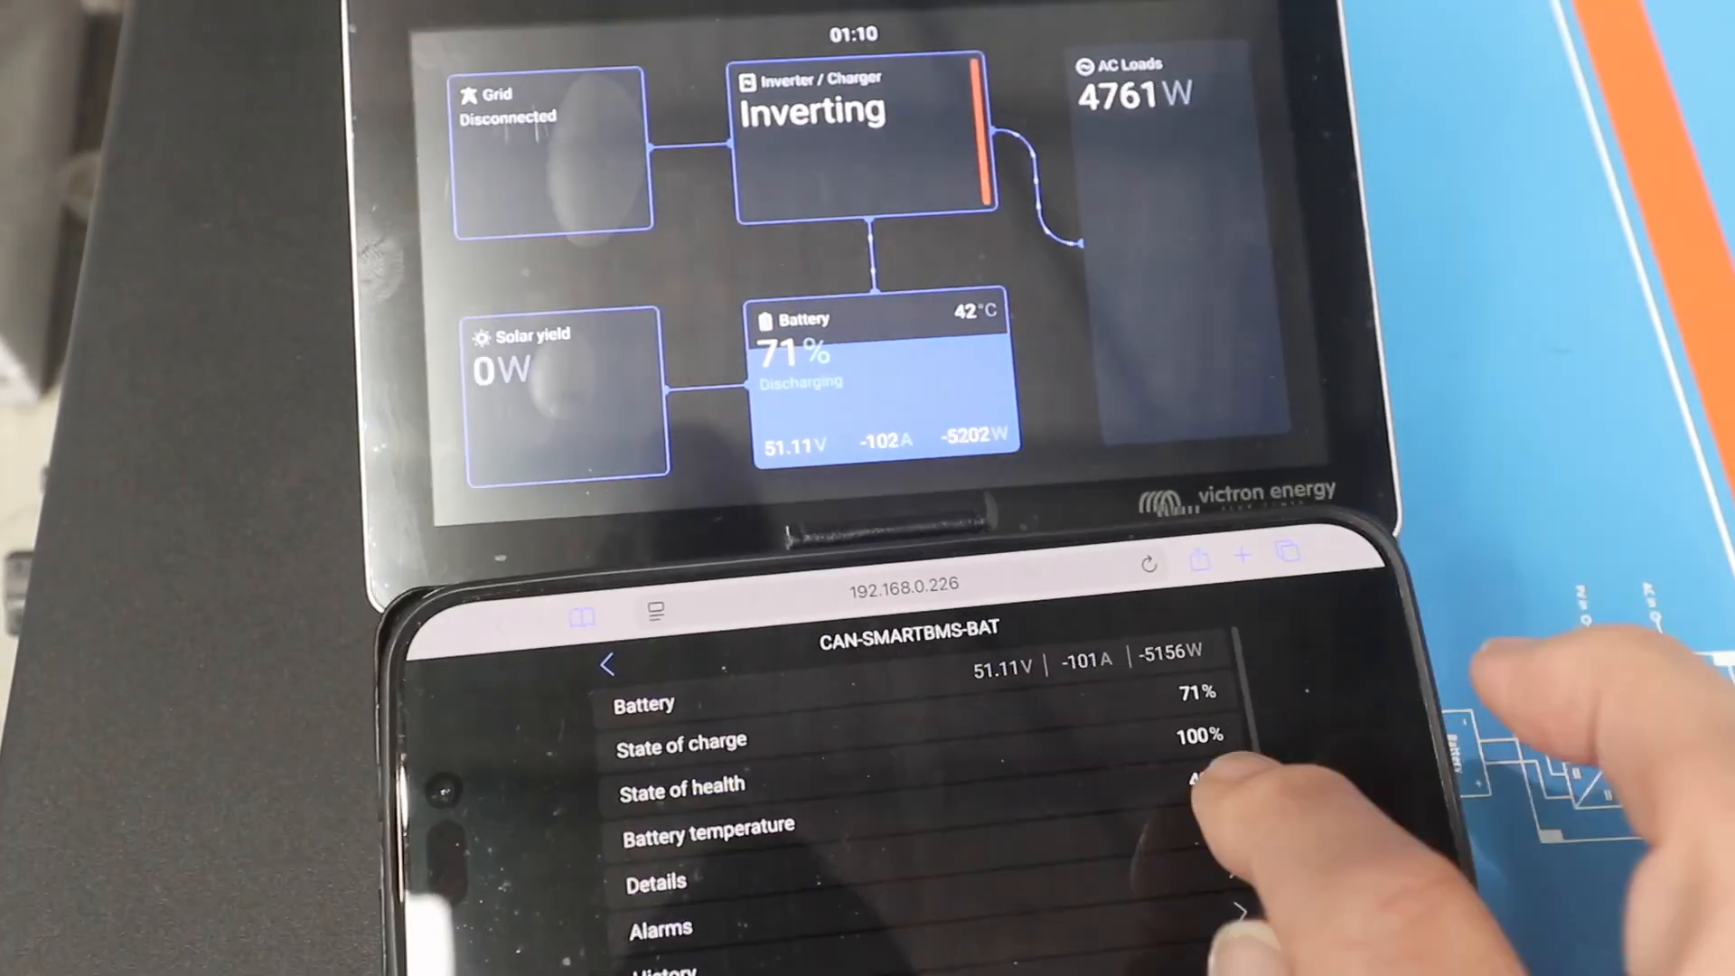
# Step: Watch the battery discharge to 5% until the inverter switches off and loads read zero
pyautogui.click(654, 880)
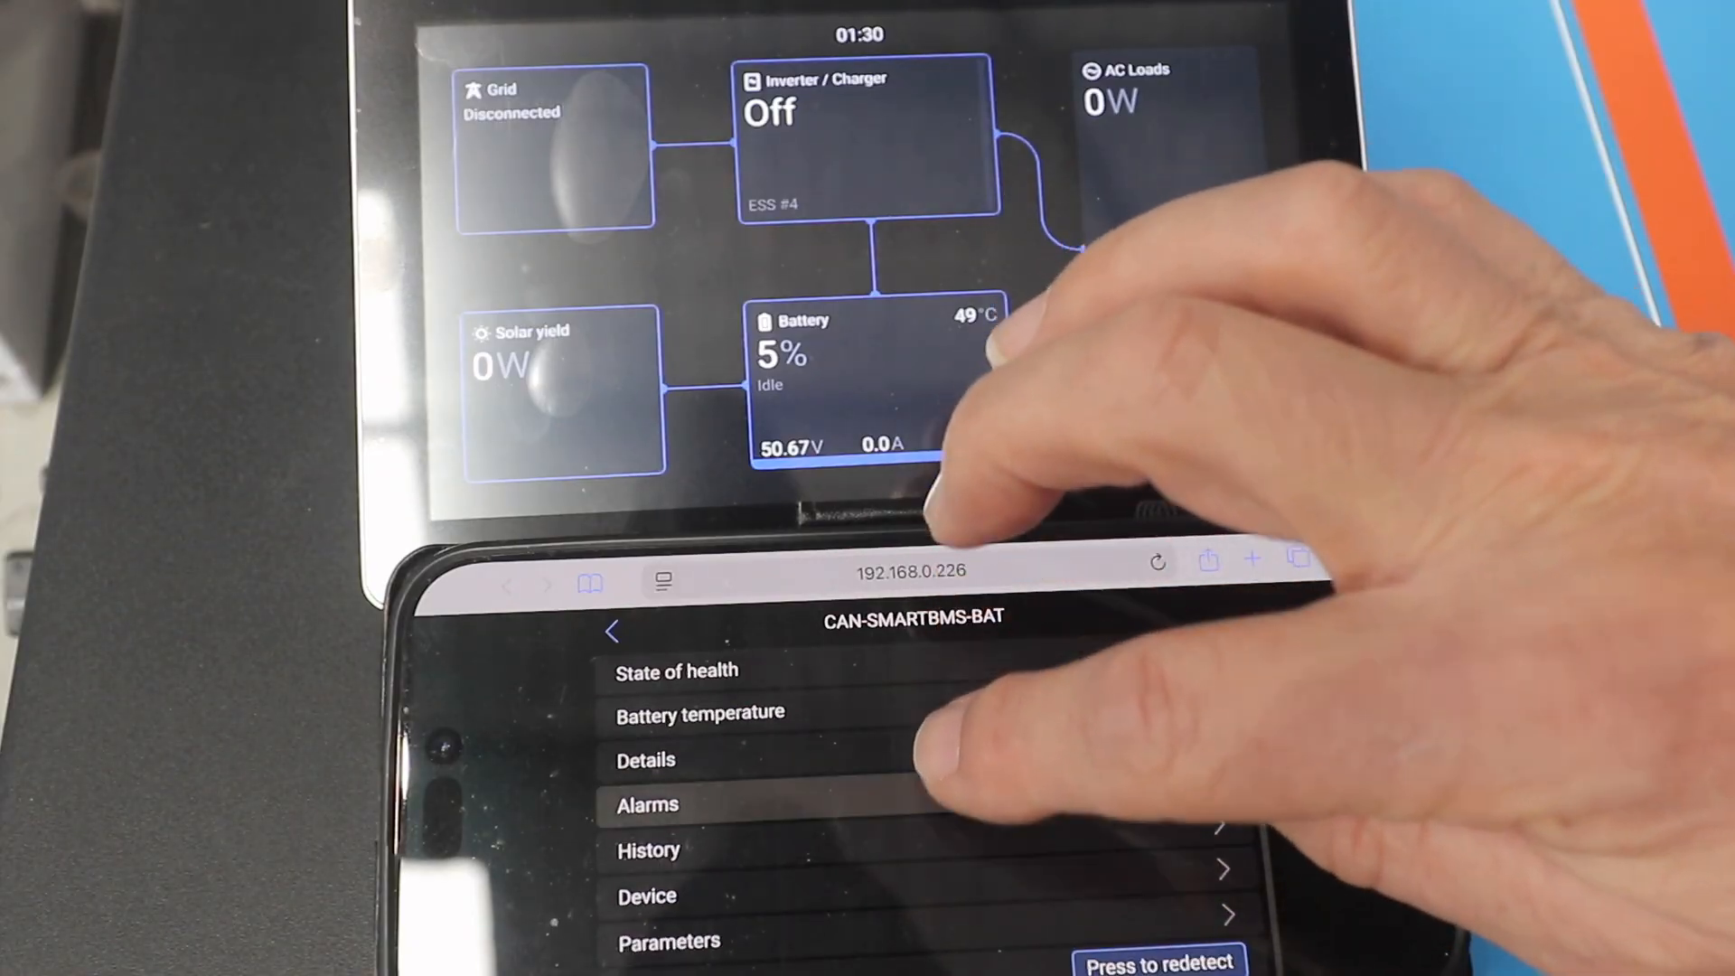
# Step: Show the drained battery's cell details: cells near 3.2 V, 57–59 °C, 3.0 Ah available
pyautogui.click(666, 941)
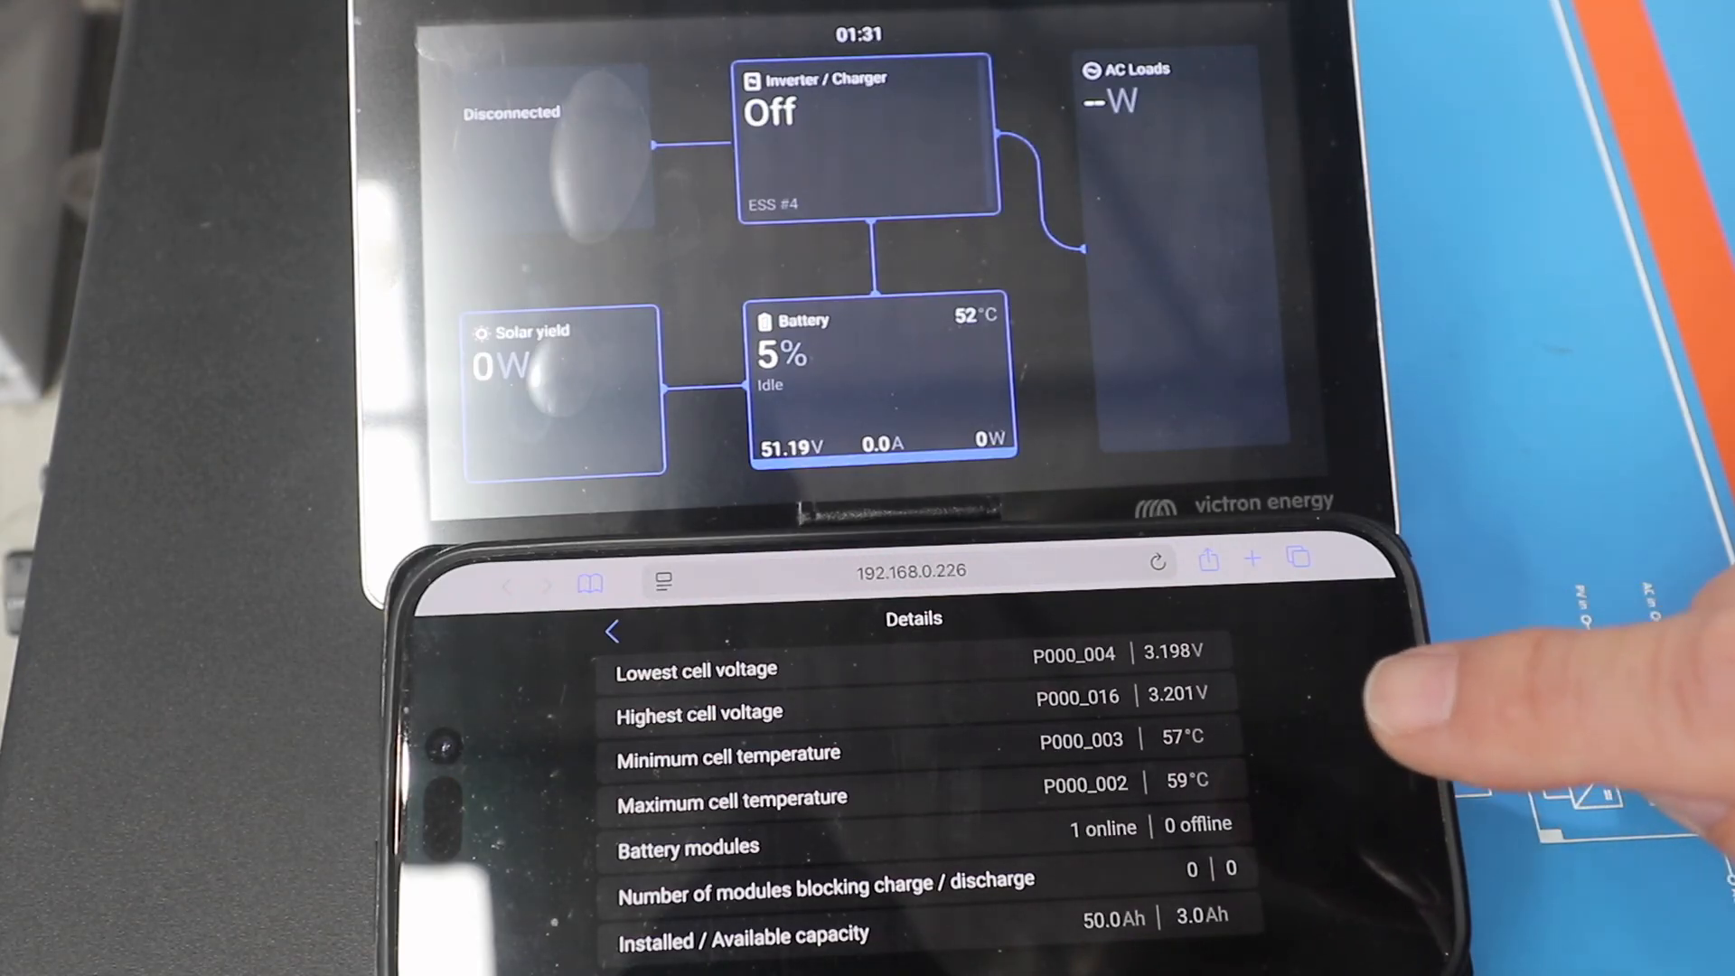
pyautogui.moveTo(1438, 752)
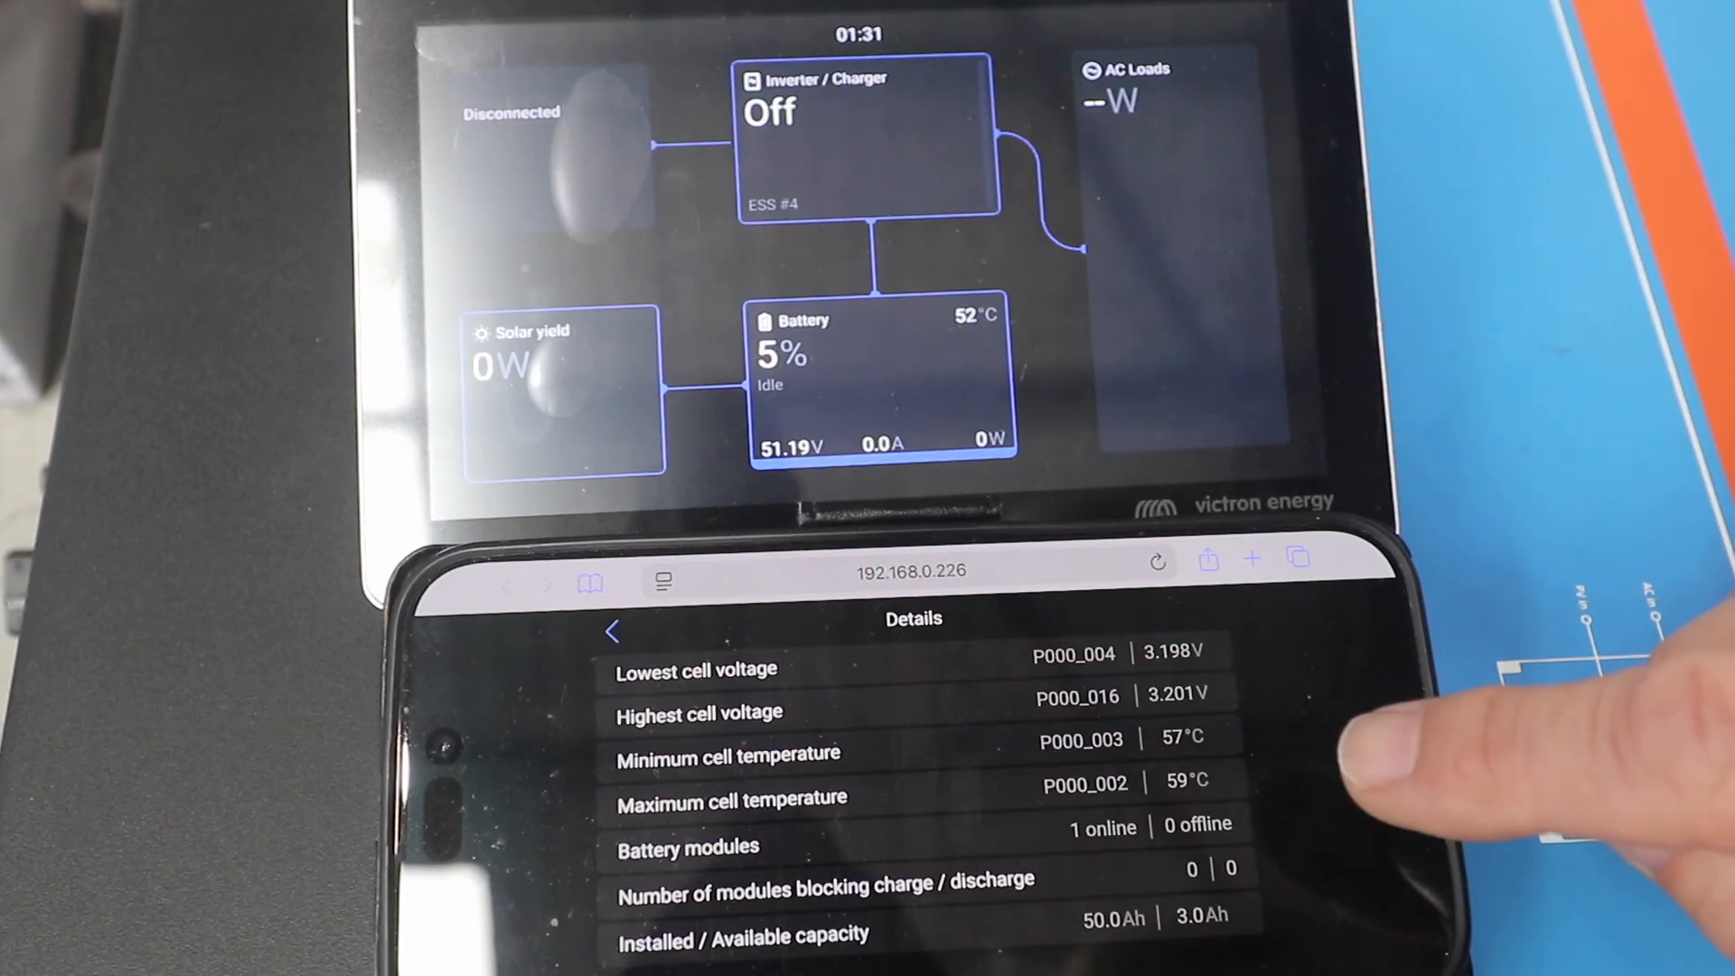